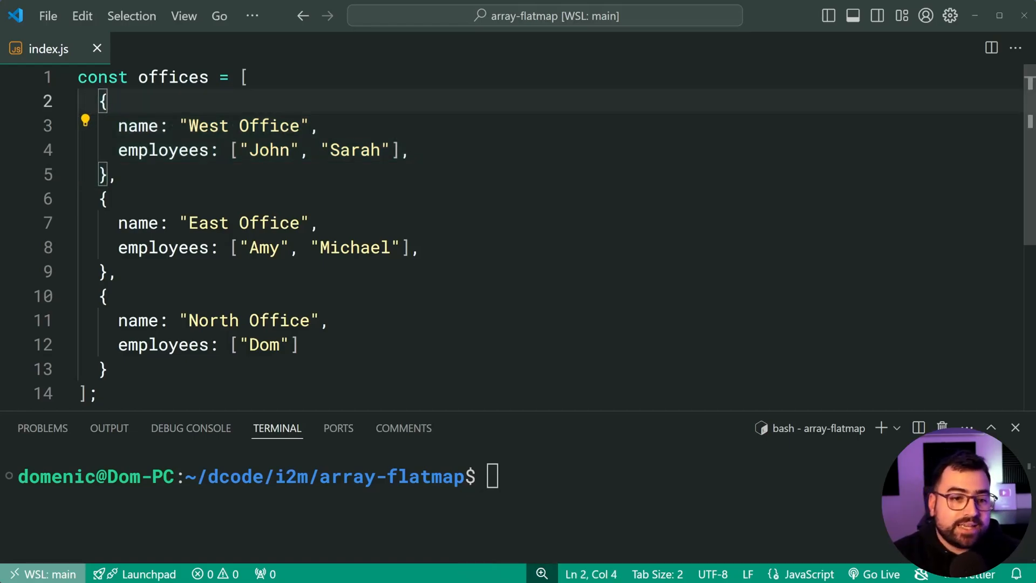
Step: Write const employees = offices.map(office => office.employees); then console.log(employees); and save
{"action": "left_click_drag", "start_coordinate": [231, 150], "coordinate": [402, 150]}
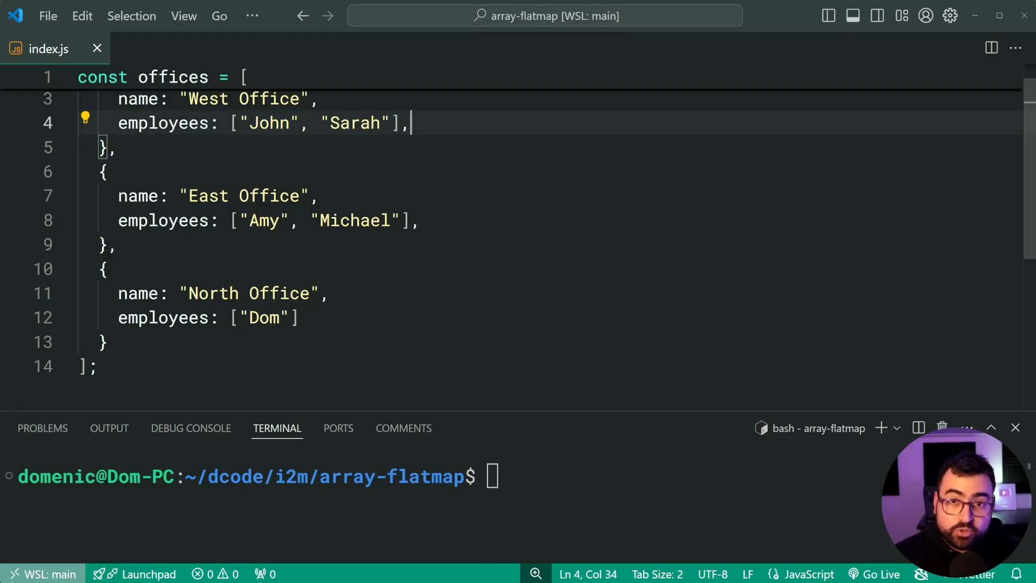
{"action": "scroll", "scroll_direction": "down", "scroll_amount": 3}
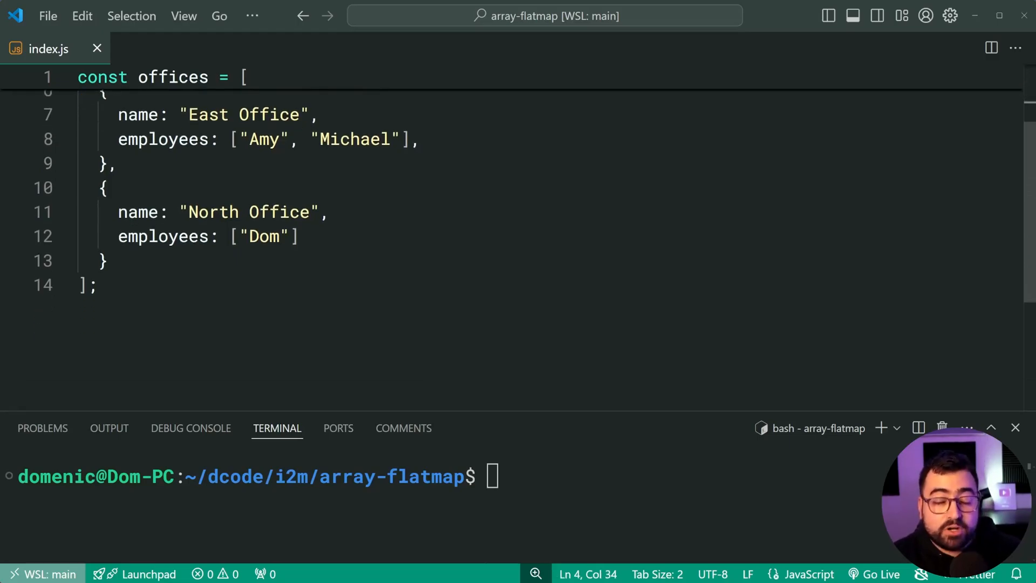
{"action": "type", "text": "const"}
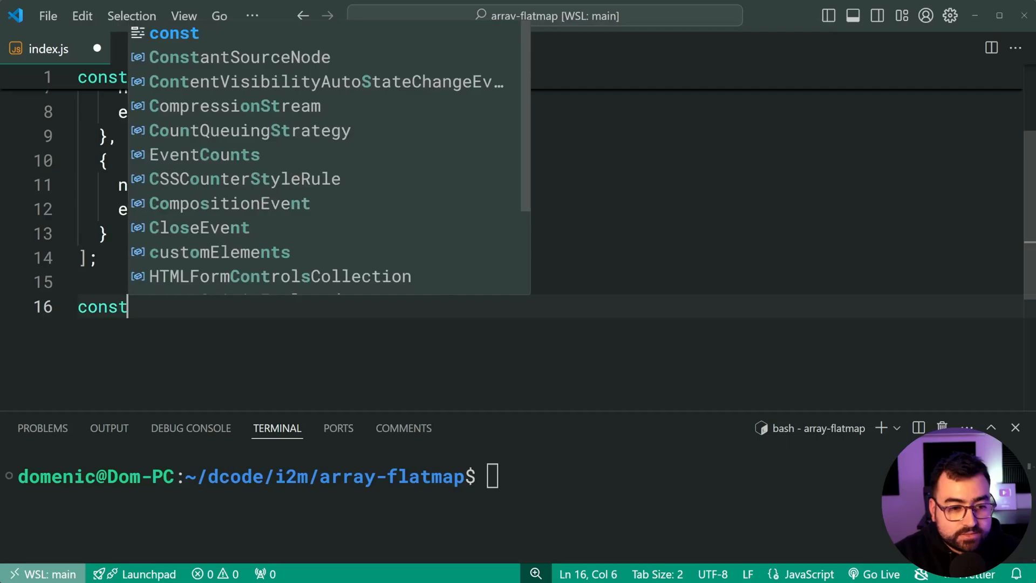
{"action": "type", "text": "employees = offices.map("}
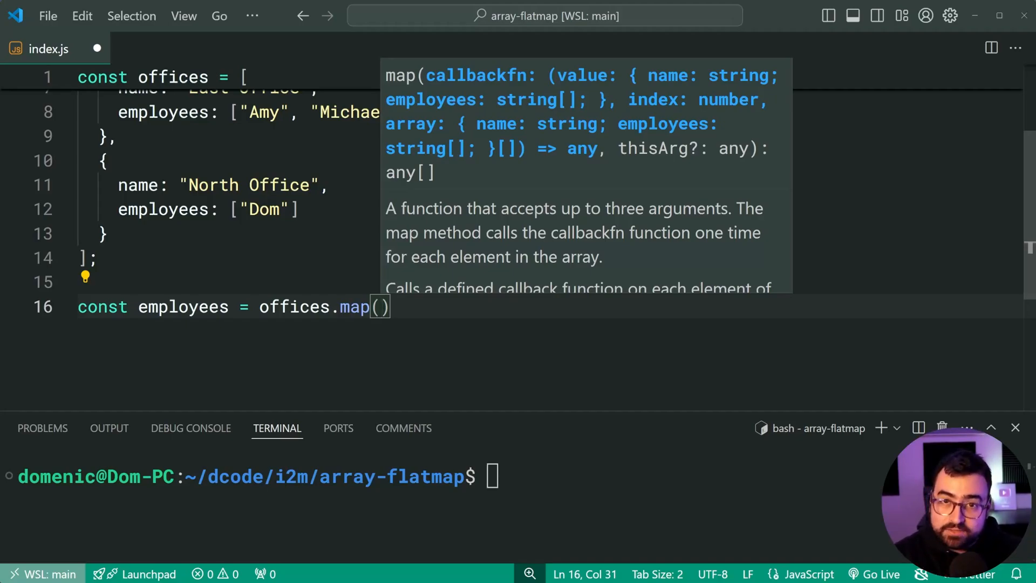
{"action": "type", "text": "office =>"}
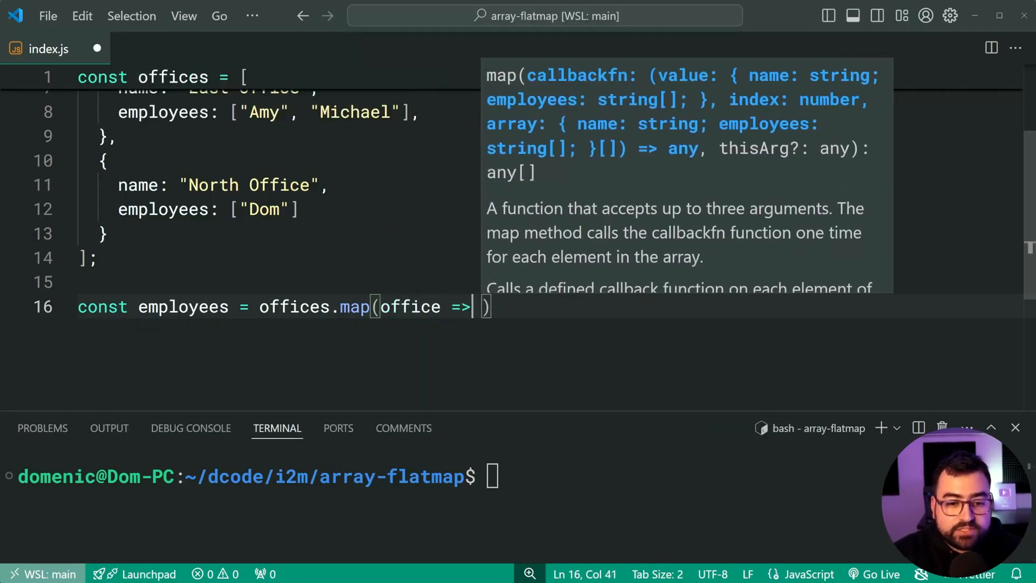
{"action": "type", "text": "office.employees);"}
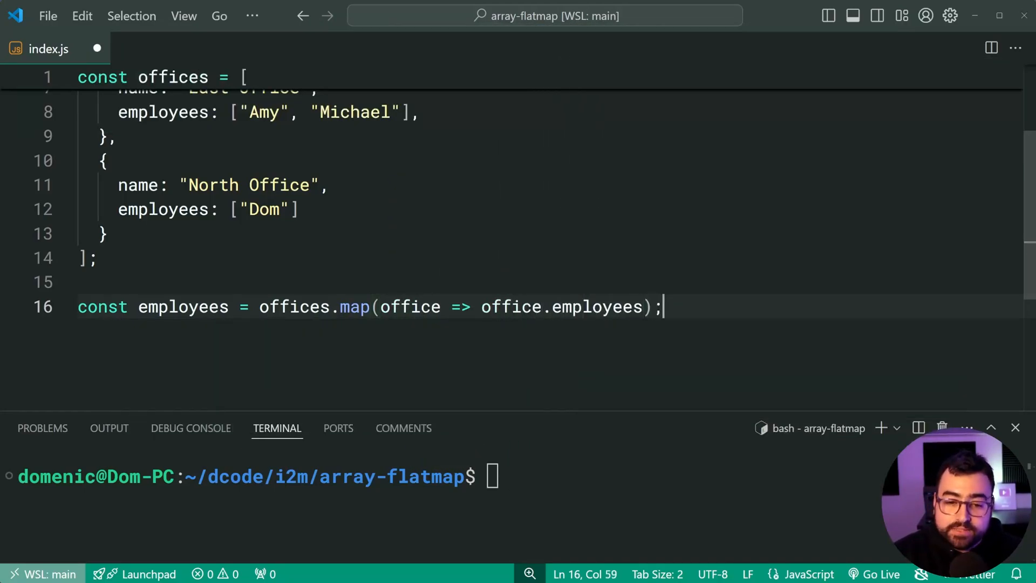
{"action": "type", "text": "console.log(employees);"}
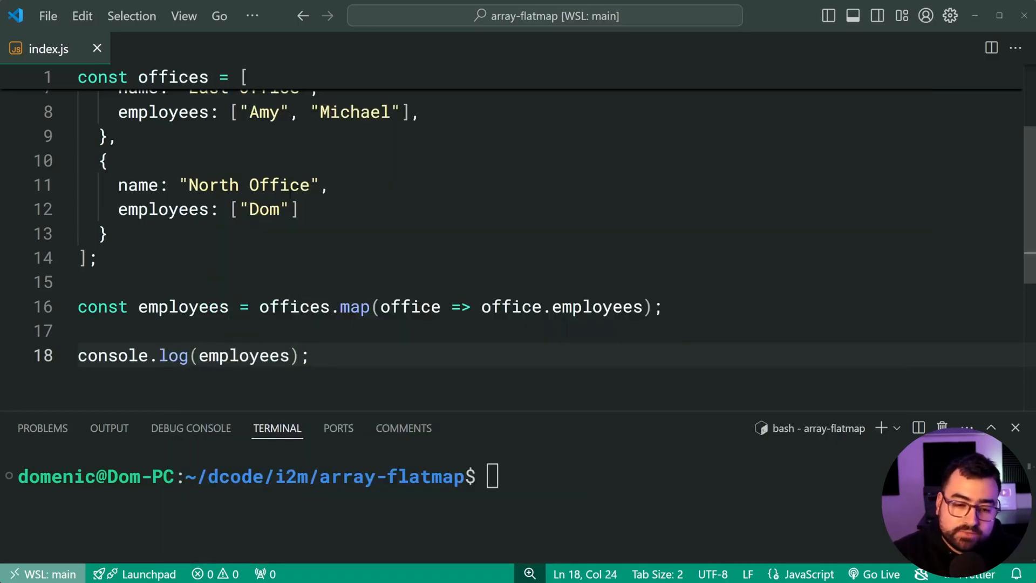
Step: Run node index.js, printing three nested arrays of employee names
{"action": "type", "text": "node index.js"}
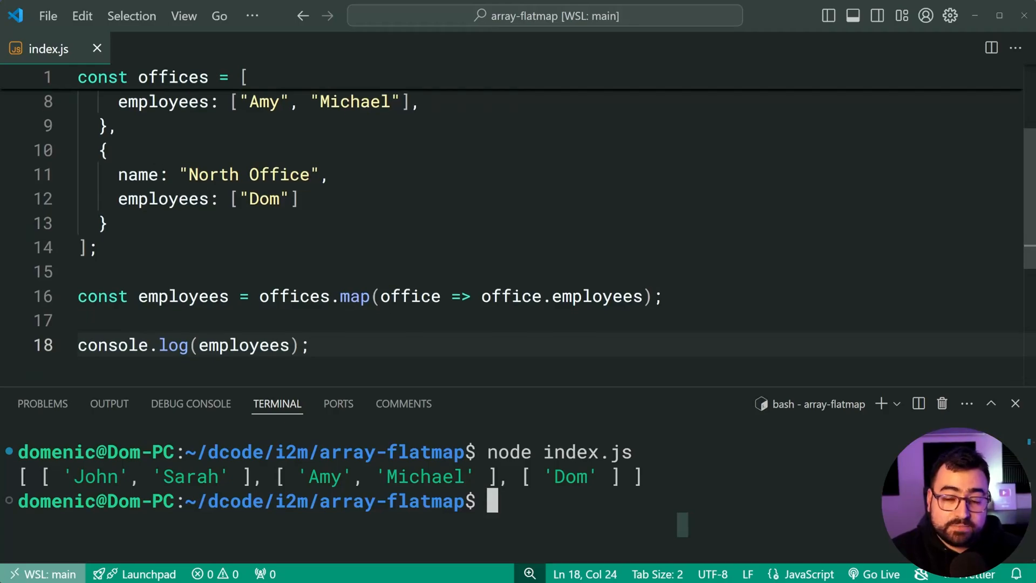
Step: Append .flat() to the map call so the output becomes one flat array of five names
{"action": "type", "text": ".flat"}
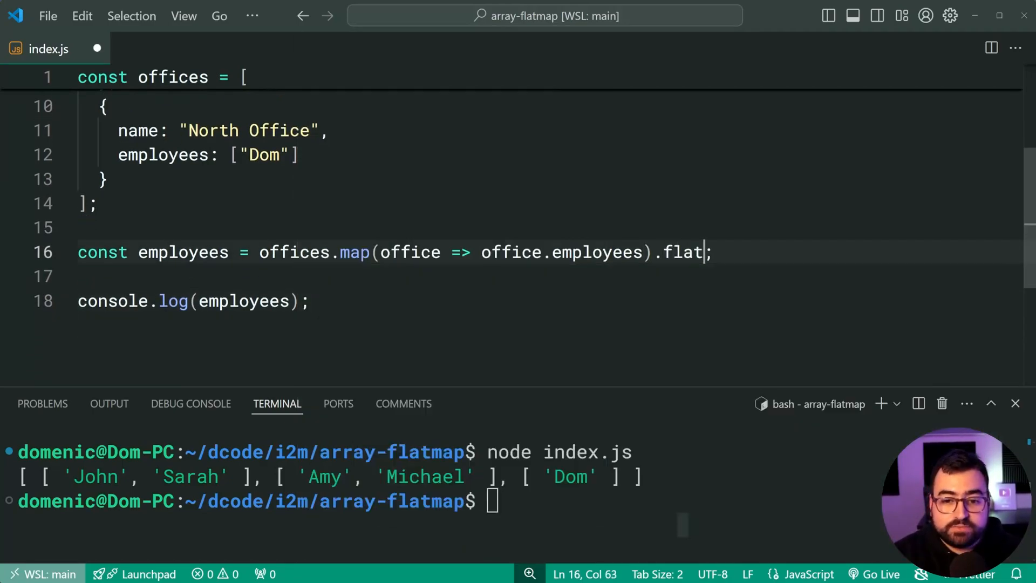
{"action": "type", "text": "()"}
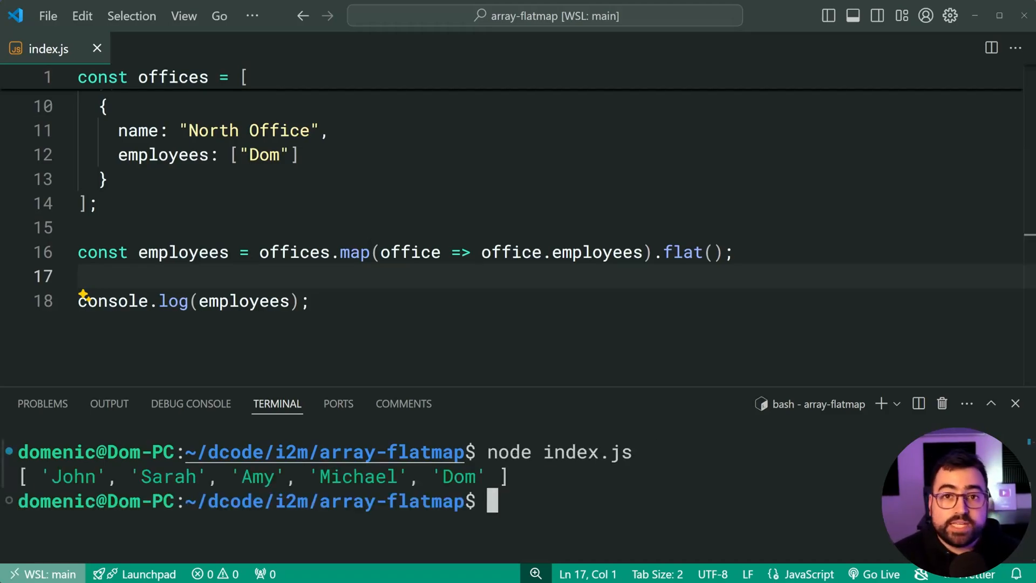
{"action": "mouse_move", "coordinate": [324, 453]}
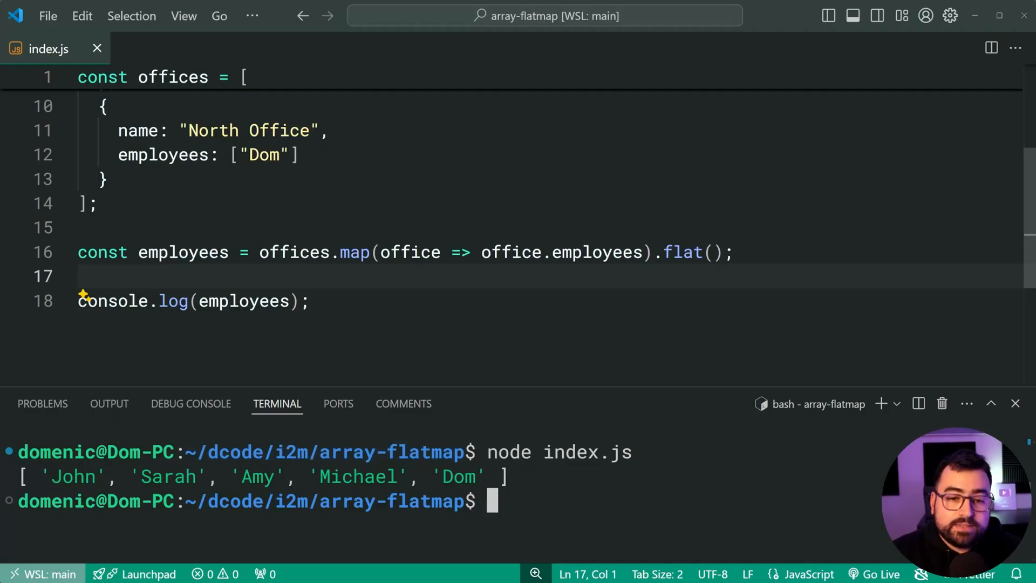
Step: Replace map(...).flat() with offices.flatMap(office => office.employees) and save
{"action": "key", "text": "Backspace"}
{"action": "type", "text": "f"}
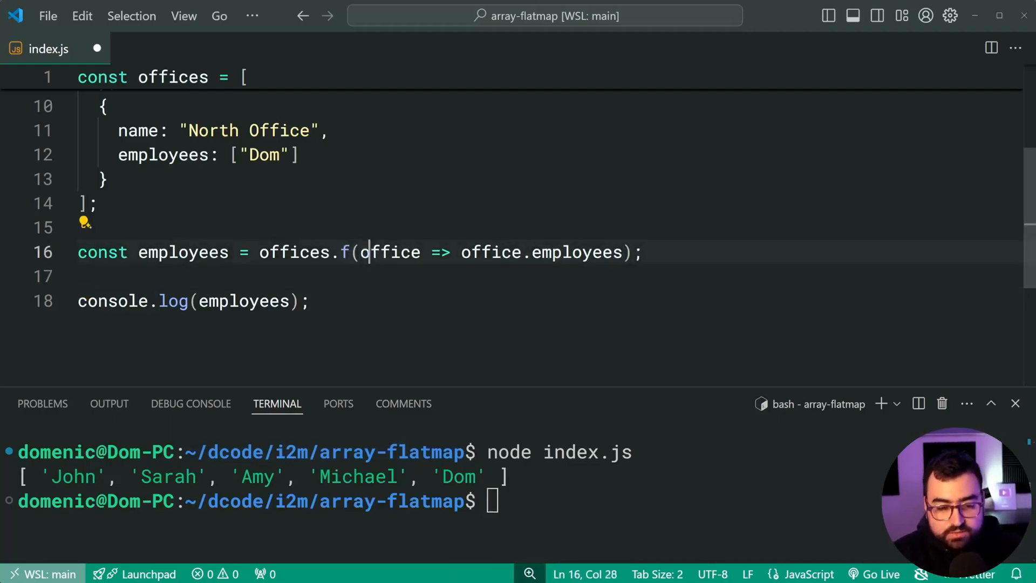
{"action": "type", "text": "latMap"}
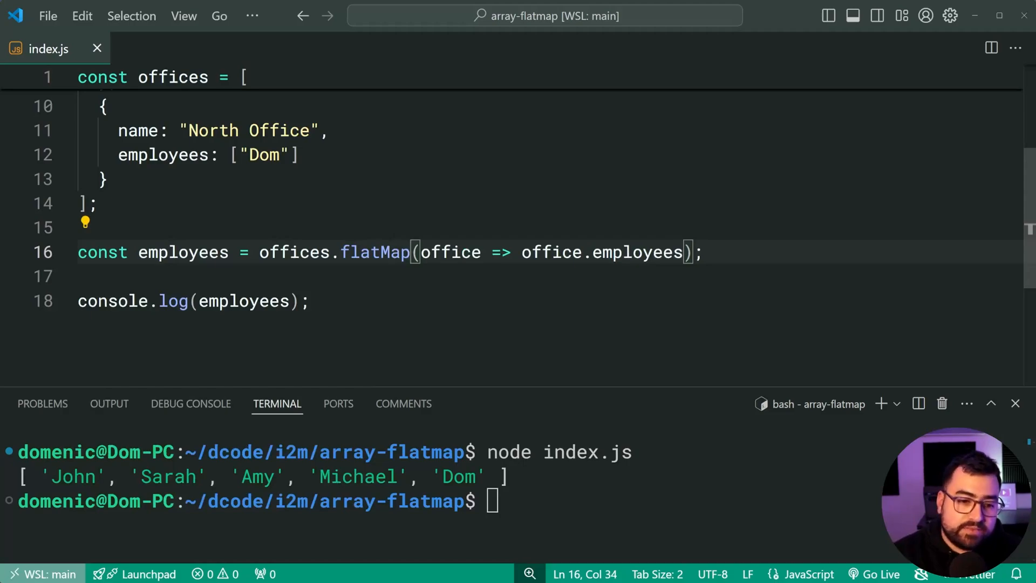